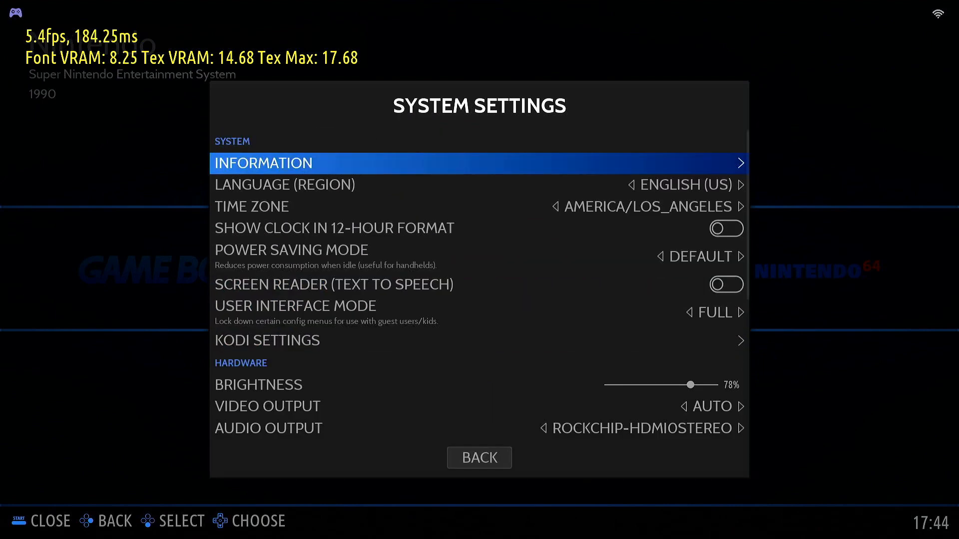
# Reach Install on a New Disk in System Settings and show the Target Device list with the Samsung 238.5G drive.
pyautogui.scroll(-3)
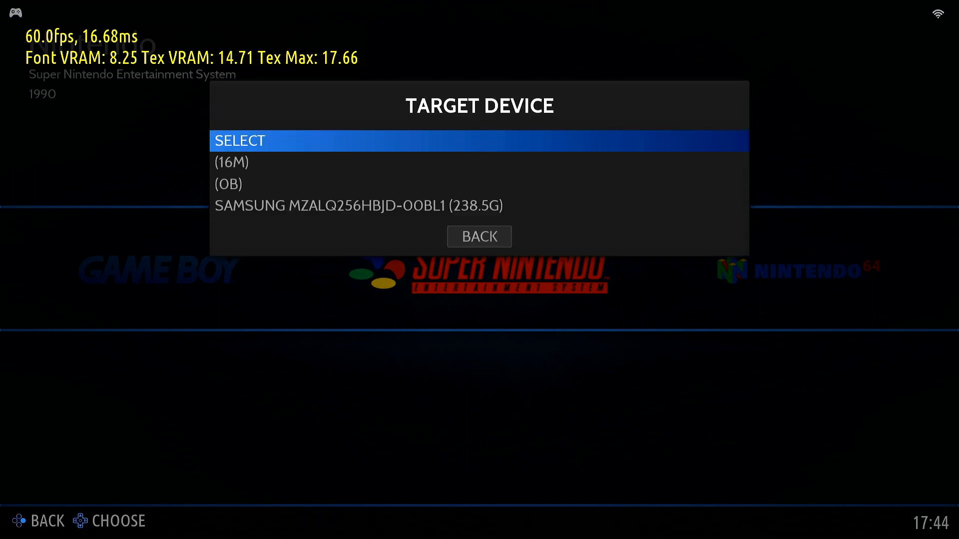
pyautogui.press('down')
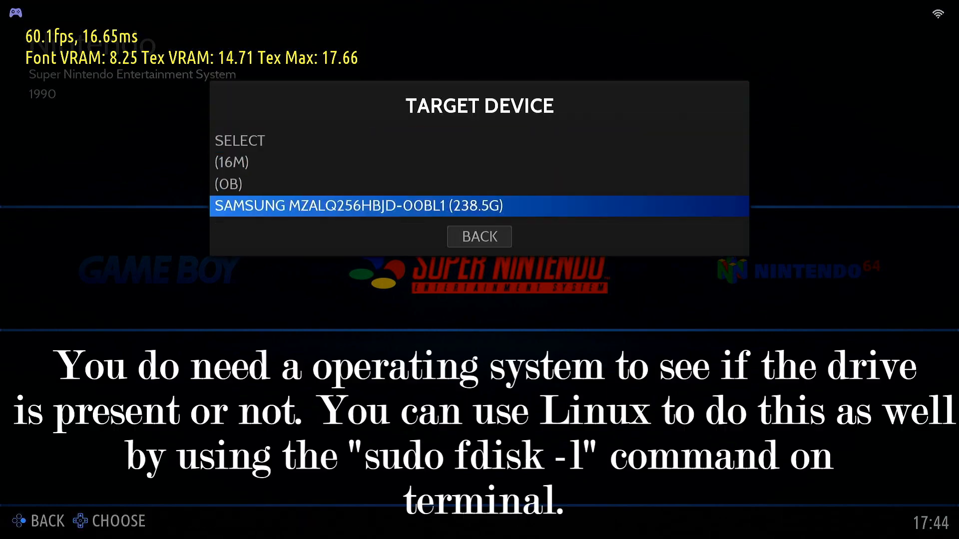
# Choose the Samsung 238.5G drive as target, reset it to SELECT, and return to the main menu.
pyautogui.click(480, 205)
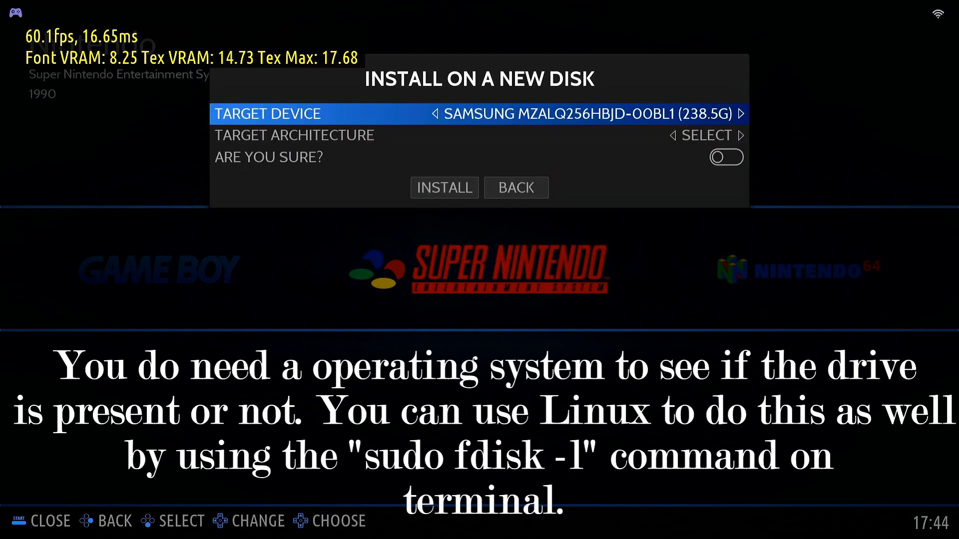
pyautogui.press('Down')
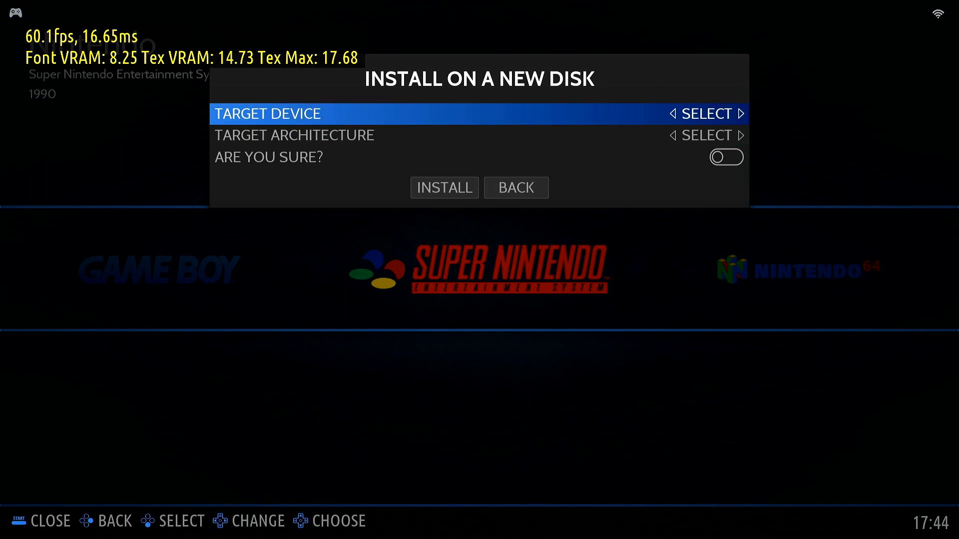
pyautogui.press('down')
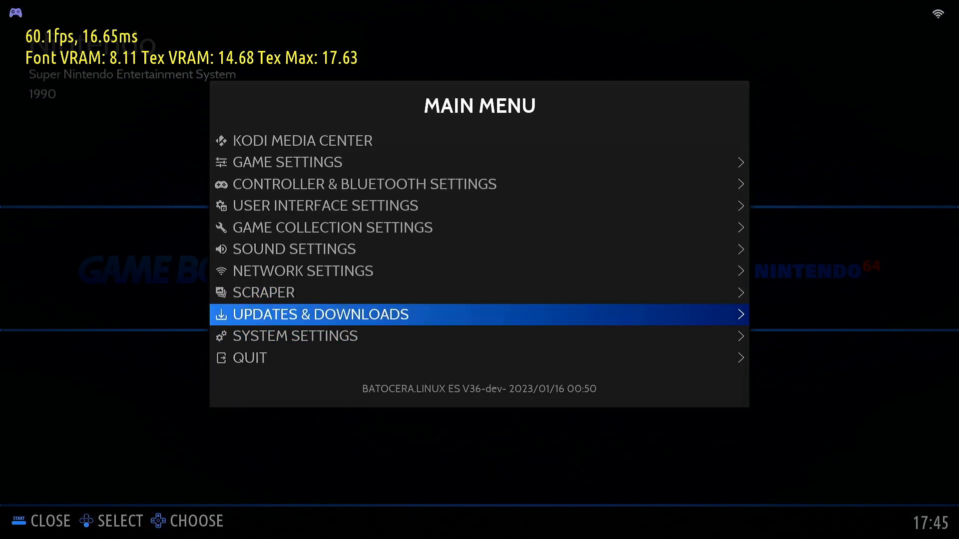
# Choose Shutdown System from the Quit menu, reaching the confirmation prompt.
pyautogui.click(248, 358)
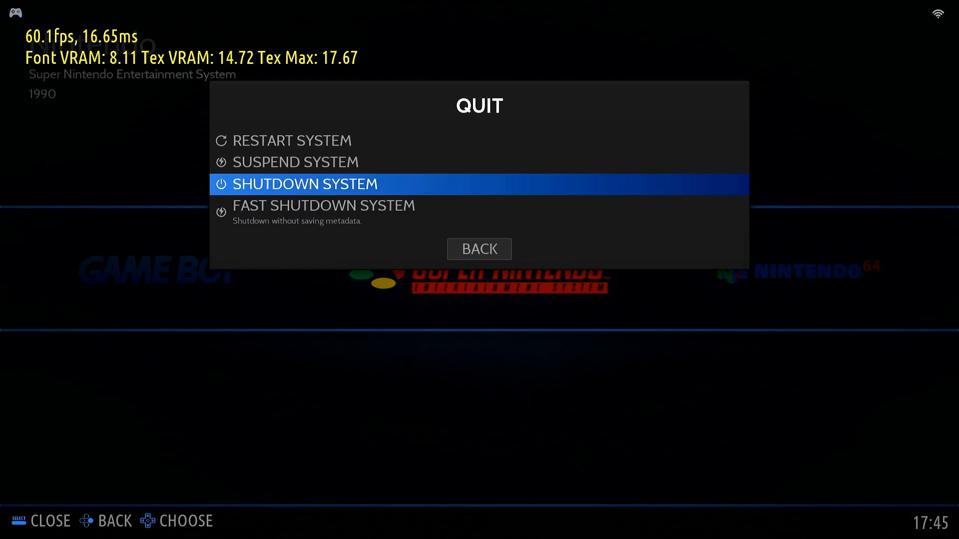
pyautogui.click(305, 184)
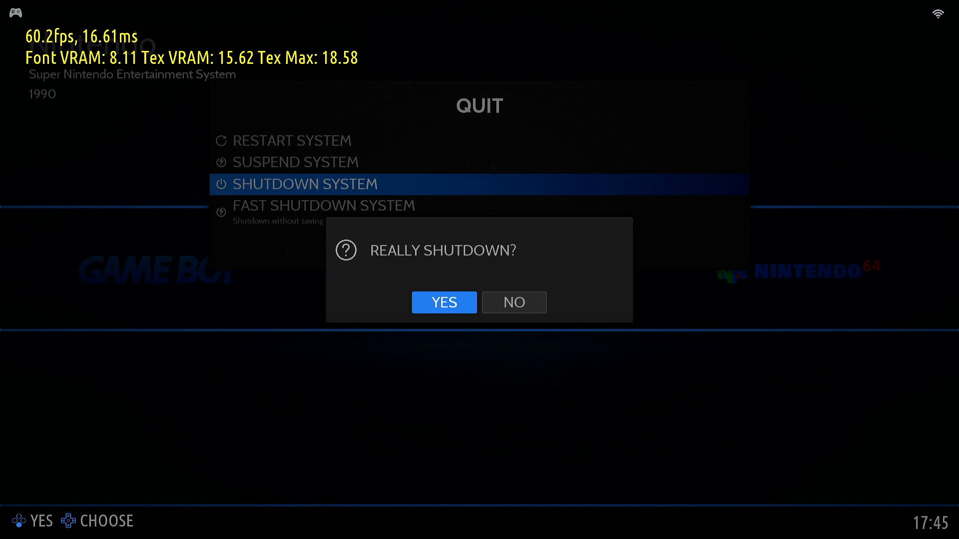